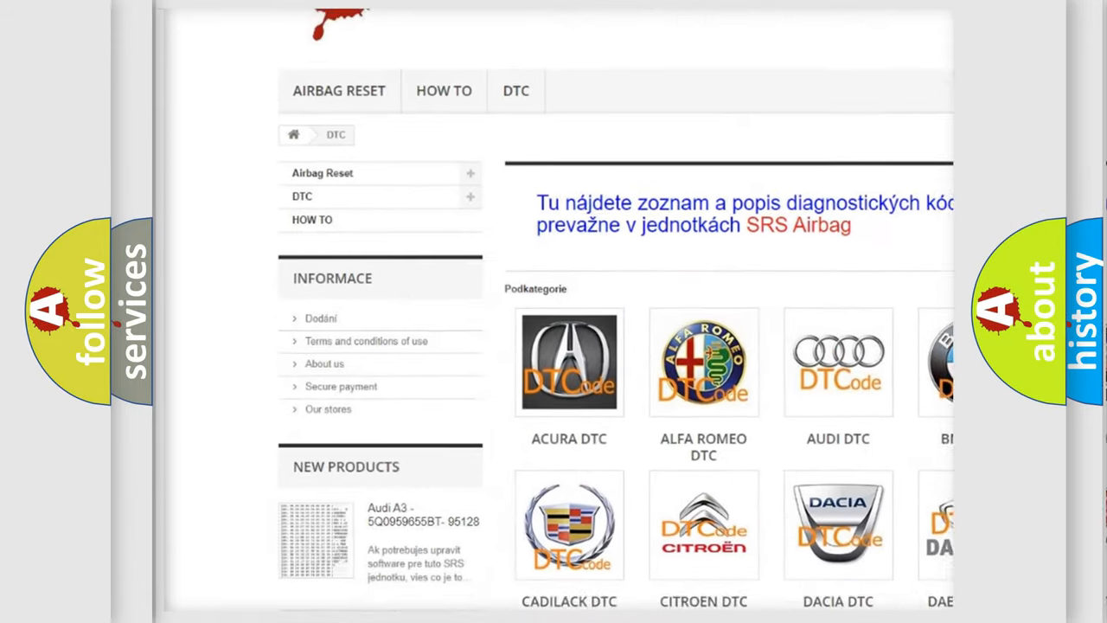
pyautogui.scroll(-3)
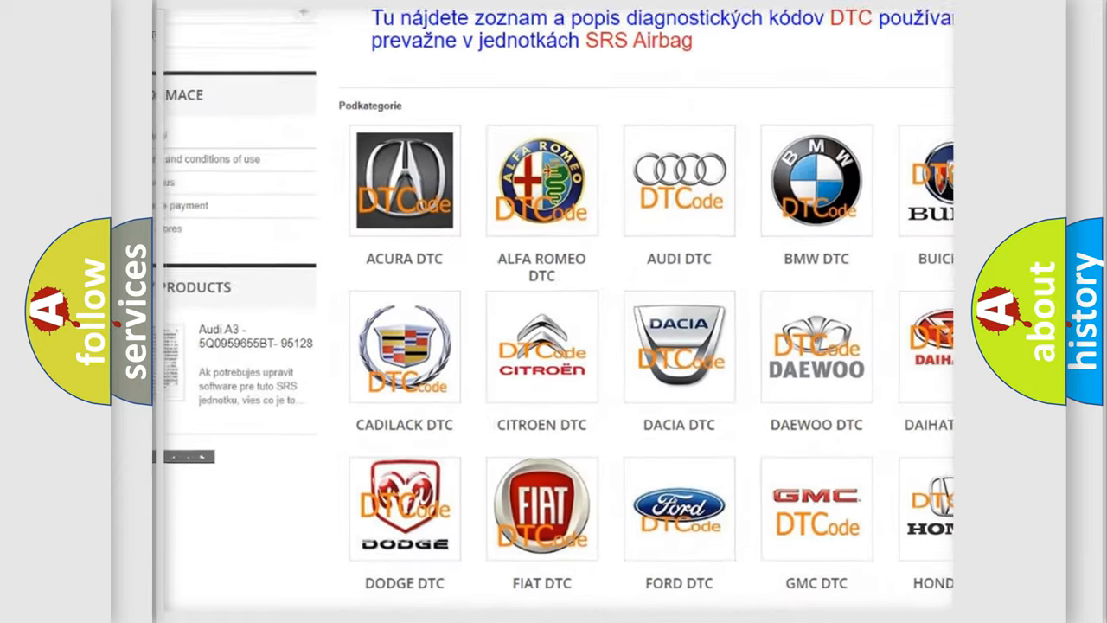